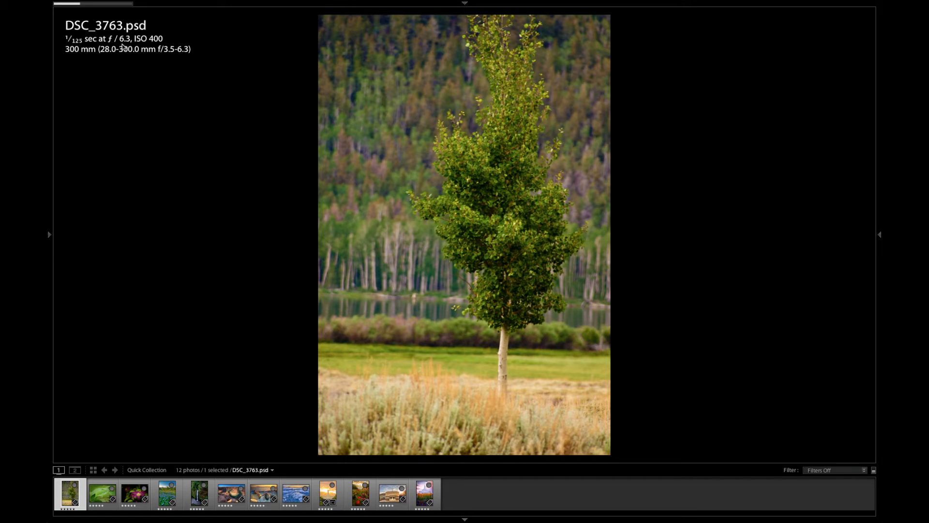
{"action": "mouse_move", "coordinate": [184, 99]}
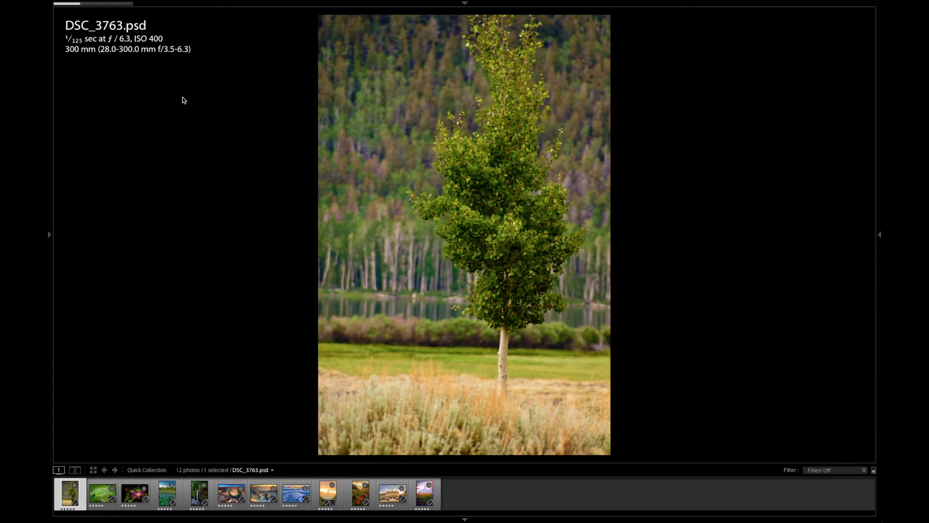
{"action": "mouse_move", "coordinate": [153, 107]}
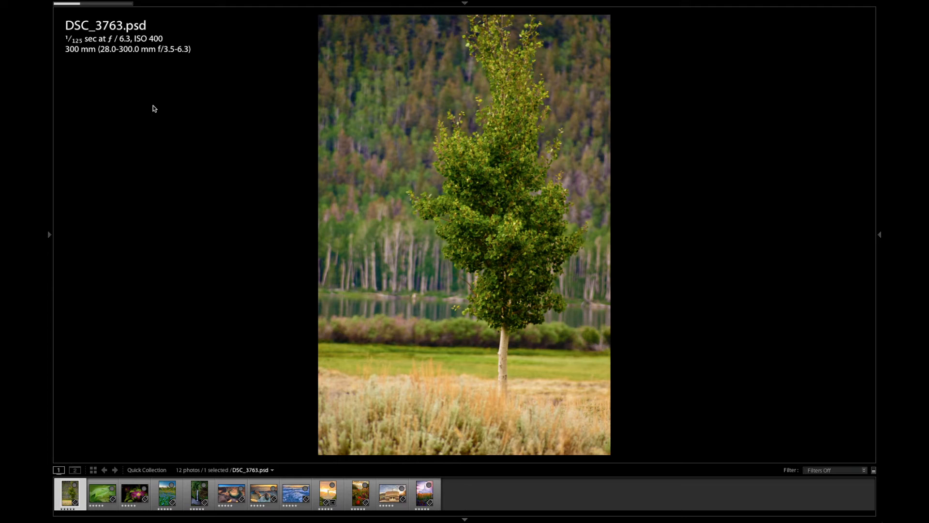
{"action": "mouse_move", "coordinate": [87, 70]}
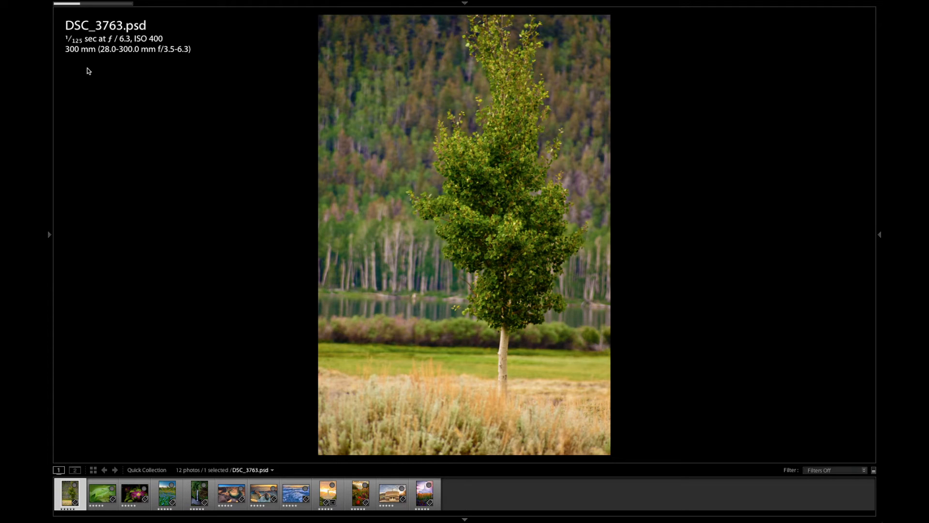
{"action": "mouse_move", "coordinate": [374, 297]}
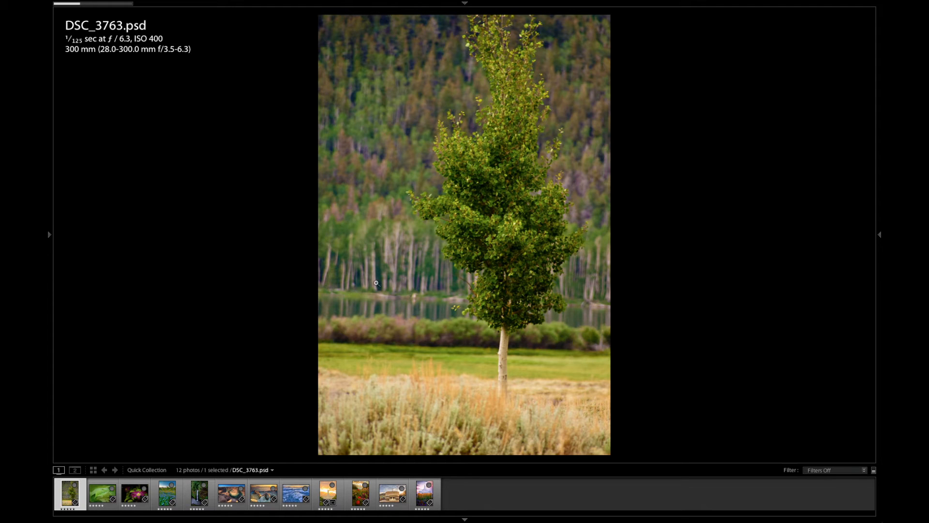
{"action": "mouse_move", "coordinate": [484, 271]}
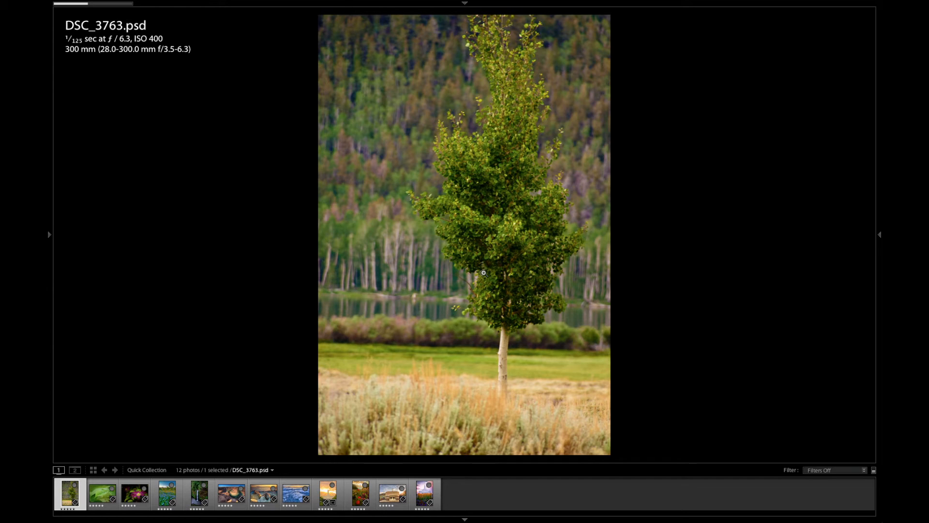
{"action": "mouse_move", "coordinate": [362, 196]}
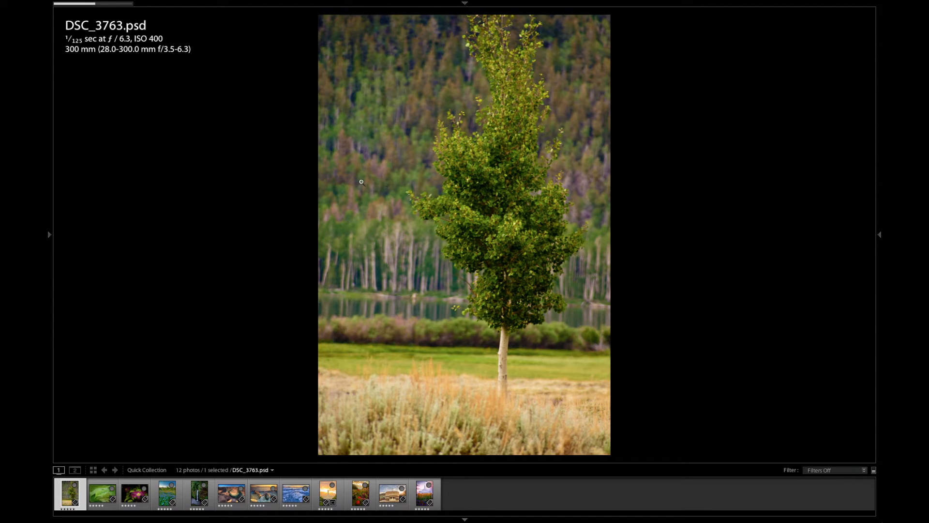
{"action": "mouse_move", "coordinate": [363, 216]}
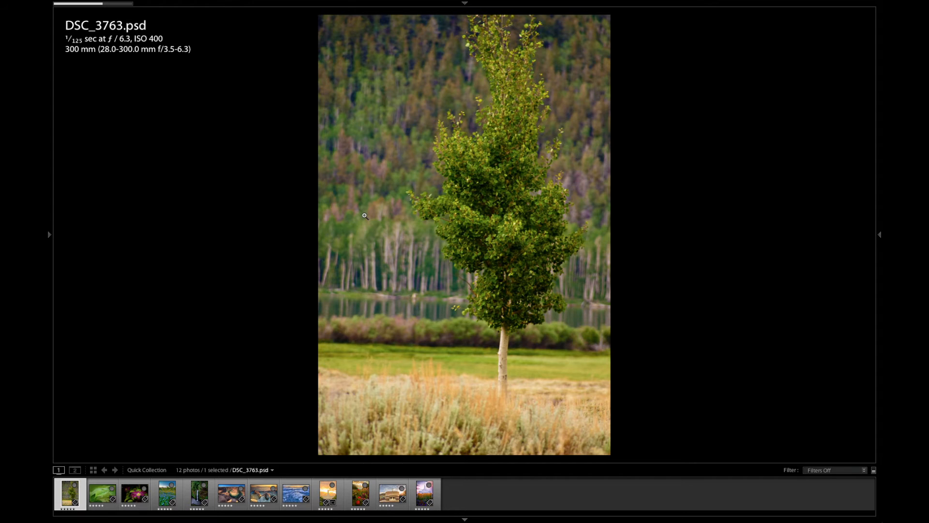
Step: Advance from the aspen tree photo DSC_3763.psd to the green leaf close-up
{"action": "left_click", "coordinate": [101, 499]}
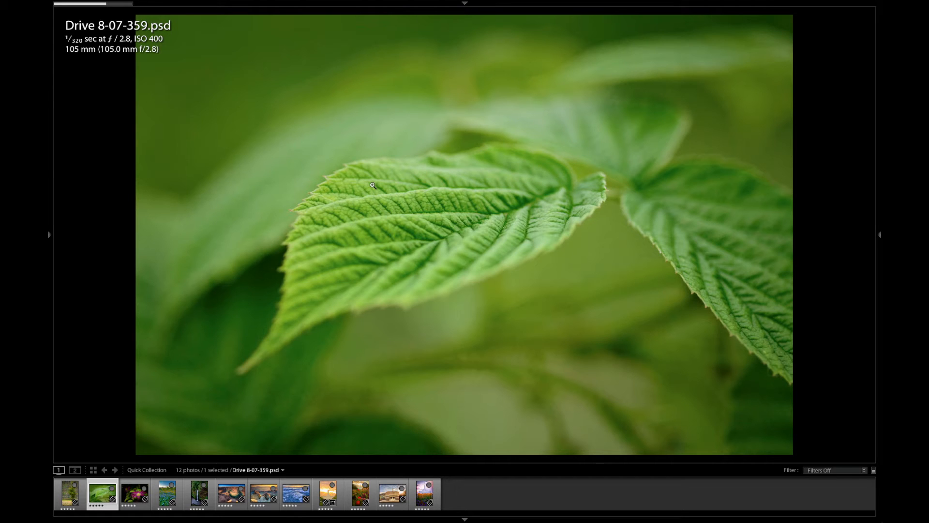
{"action": "mouse_move", "coordinate": [401, 189]}
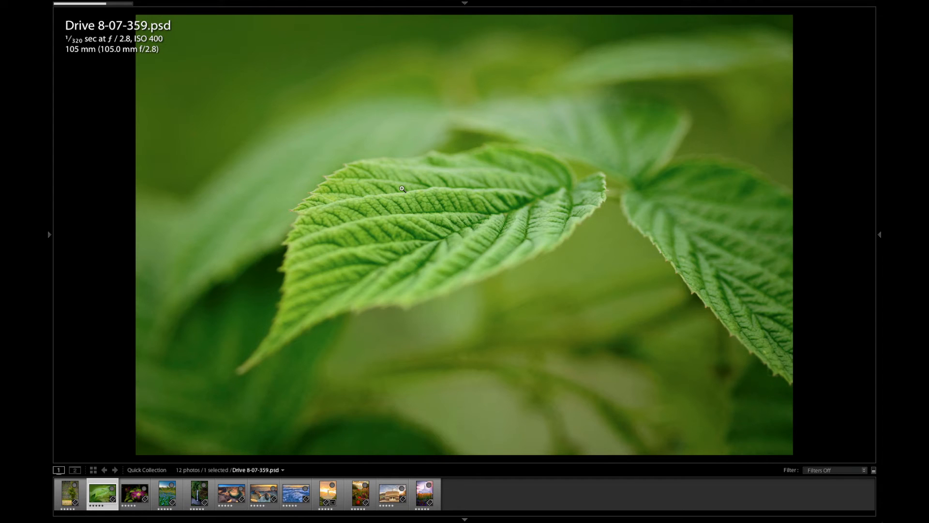
{"action": "mouse_move", "coordinate": [367, 203]}
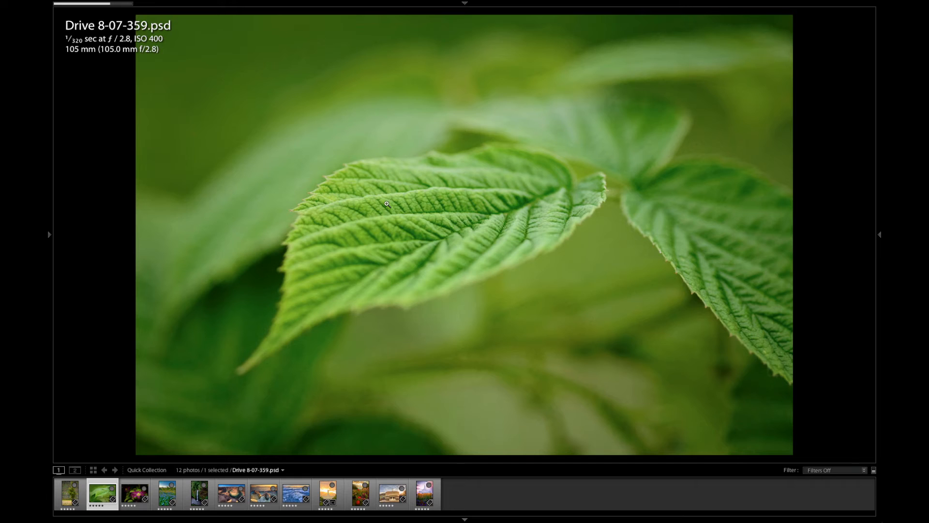
{"action": "mouse_move", "coordinate": [359, 215]}
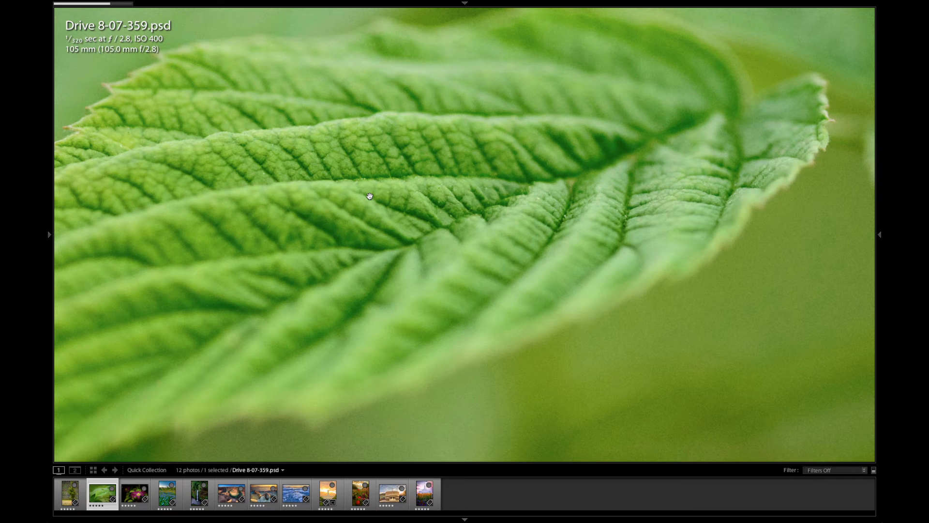
{"action": "mouse_move", "coordinate": [383, 240]}
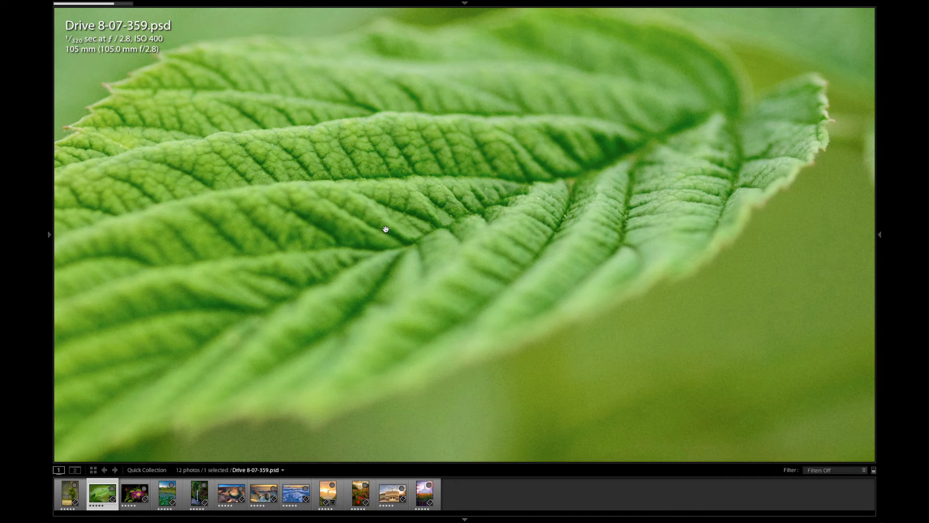
Step: Return the leaf photo to fit view, then advance to JSA_2666.psd and magnify the flower
{"action": "left_click", "coordinate": [384, 230]}
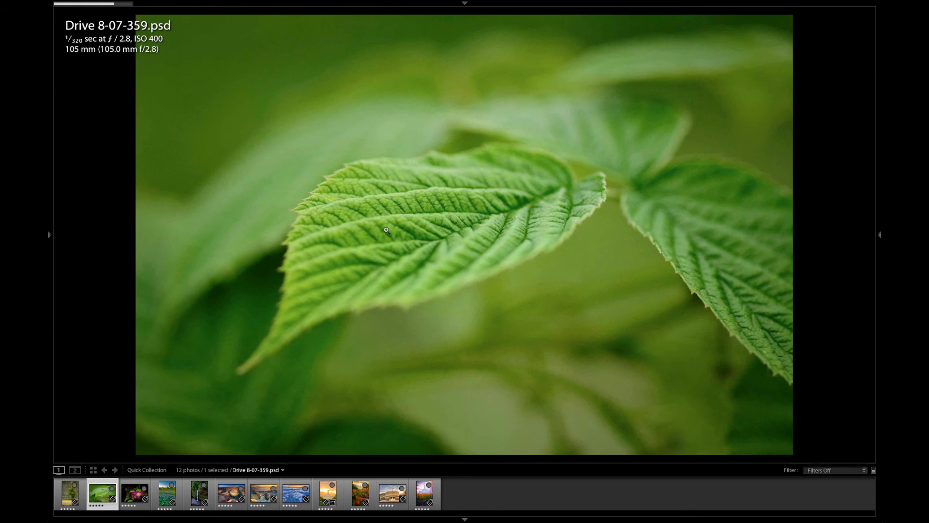
{"action": "left_click", "coordinate": [135, 495]}
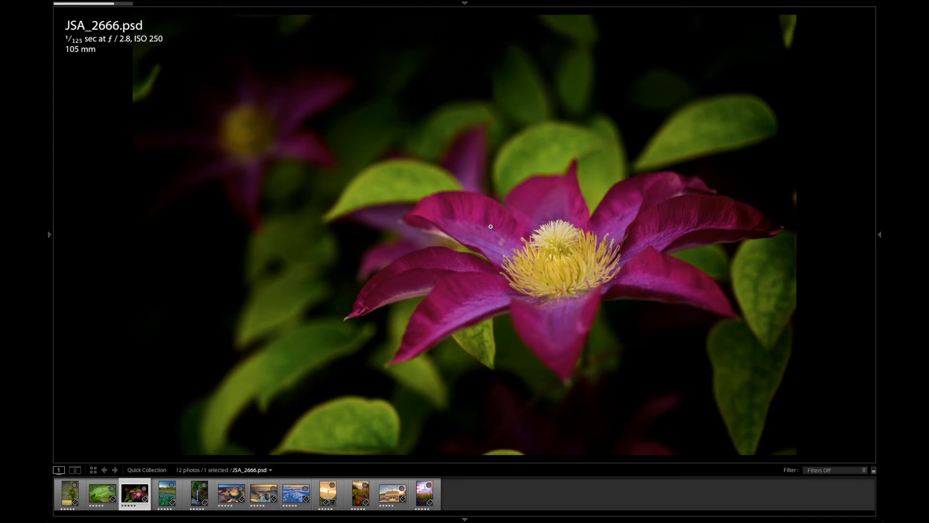
{"action": "left_click", "coordinate": [491, 227]}
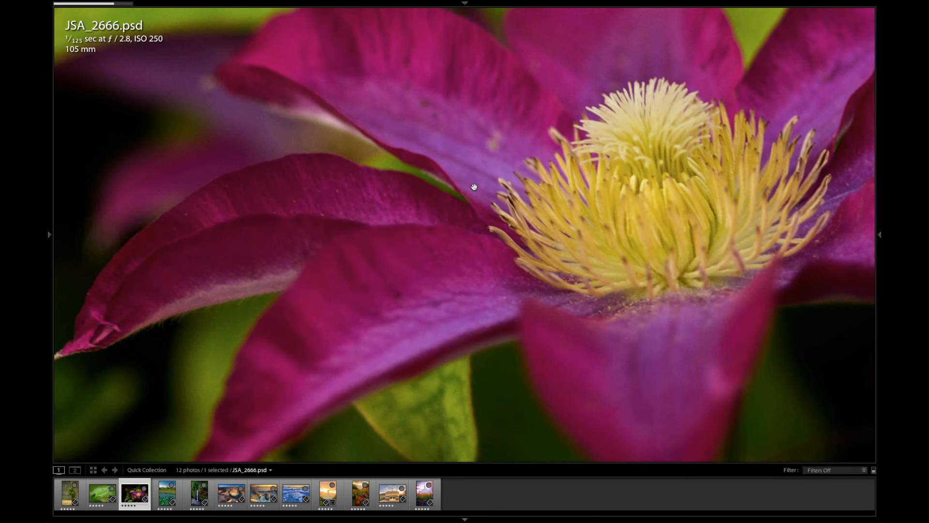
Step: Fit the flower photo, advance to the meadow JSA_5250_1_2_3_4.psd, and magnify it
{"action": "left_click", "coordinate": [473, 187]}
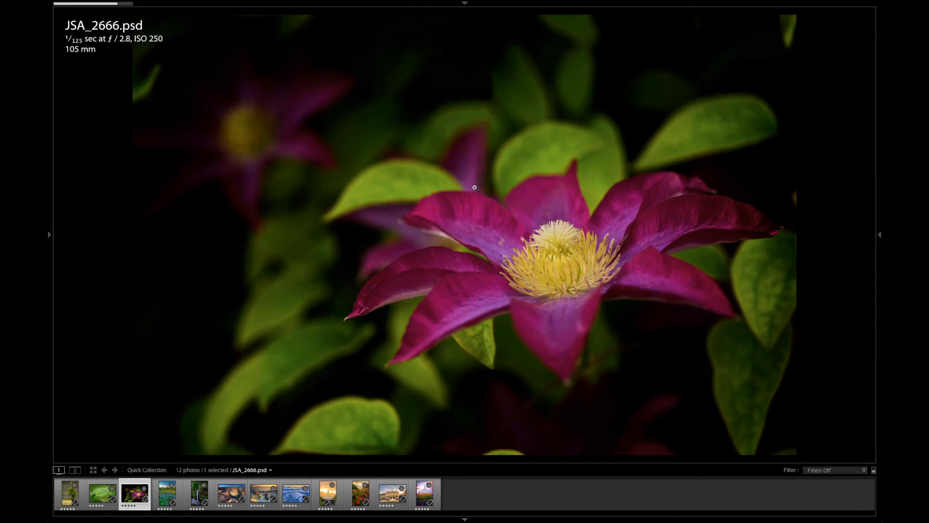
{"action": "left_click", "coordinate": [167, 498]}
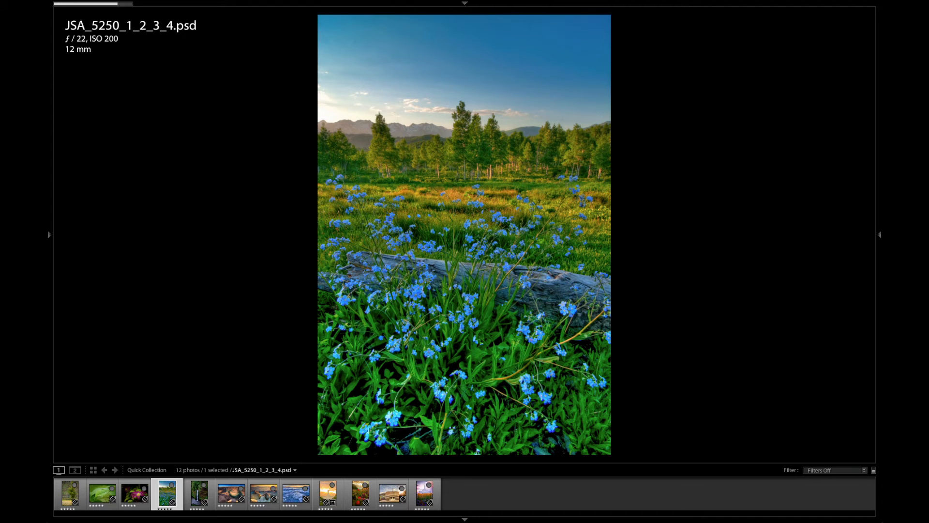
{"action": "mouse_move", "coordinate": [484, 126]}
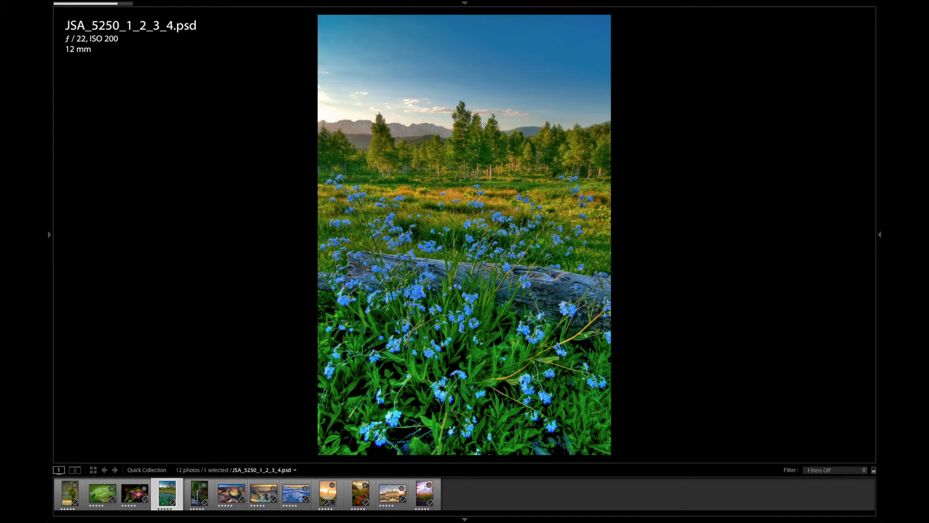
{"action": "mouse_move", "coordinate": [467, 162]}
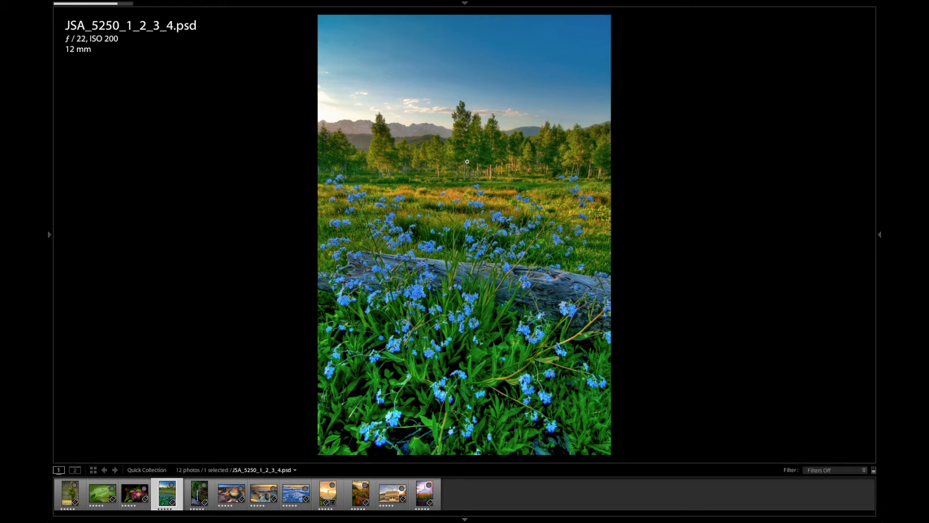
{"action": "left_click", "coordinate": [468, 161]}
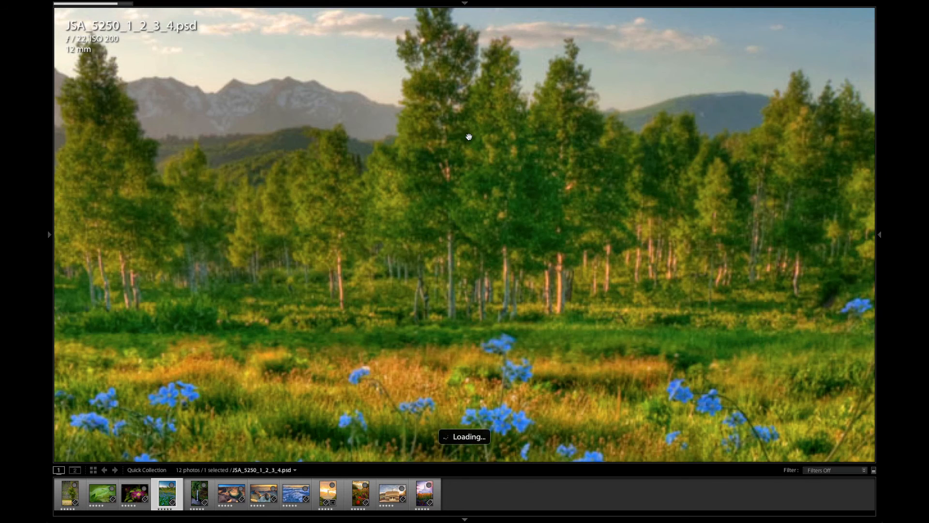
Step: Return the meadow photo to full view and advance to the Oregon-5055.psd waterfall
{"action": "left_click", "coordinate": [468, 137]}
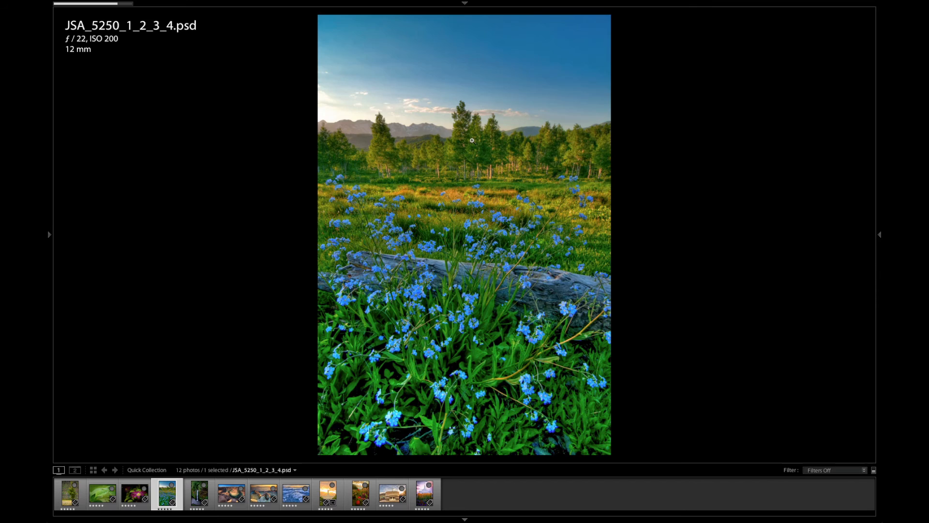
{"action": "left_click", "coordinate": [471, 140]}
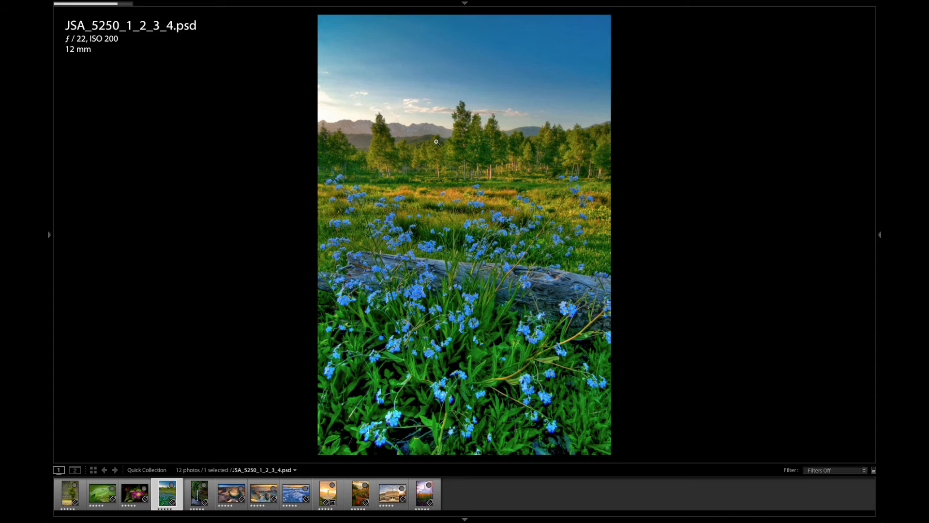
{"action": "left_click", "coordinate": [199, 496]}
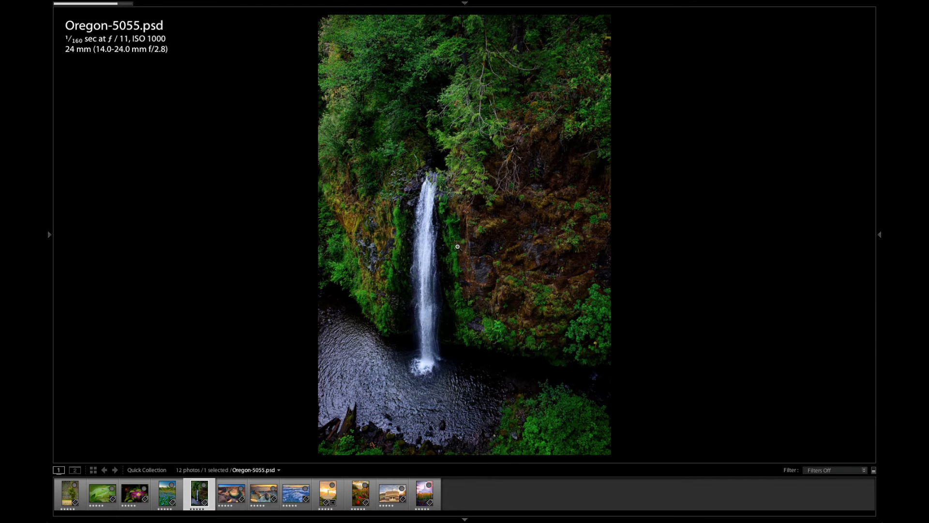
Step: Step past the Horseshoe Bend canyon and icy sunrise photos to blue ice JSA_0958_2_3_4_5_6_7-Edit.psd
{"action": "left_click", "coordinate": [234, 499]}
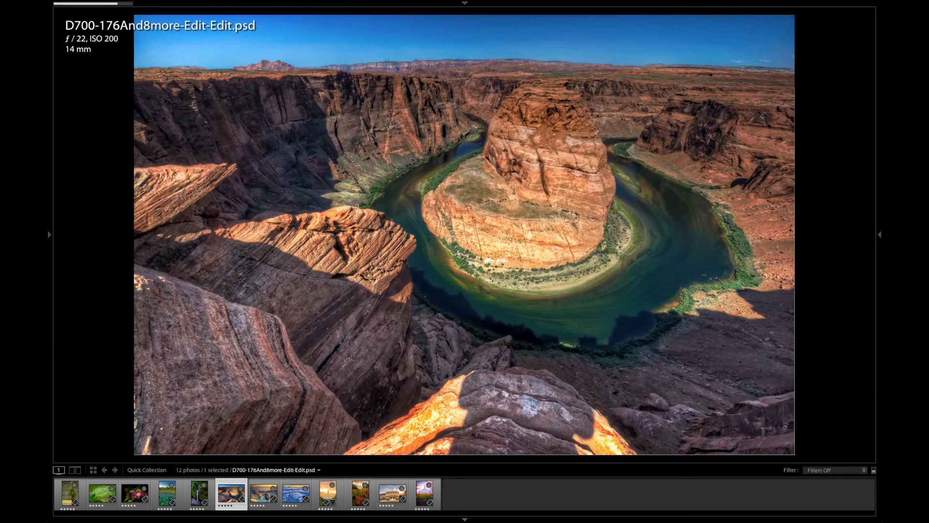
{"action": "mouse_move", "coordinate": [337, 318]}
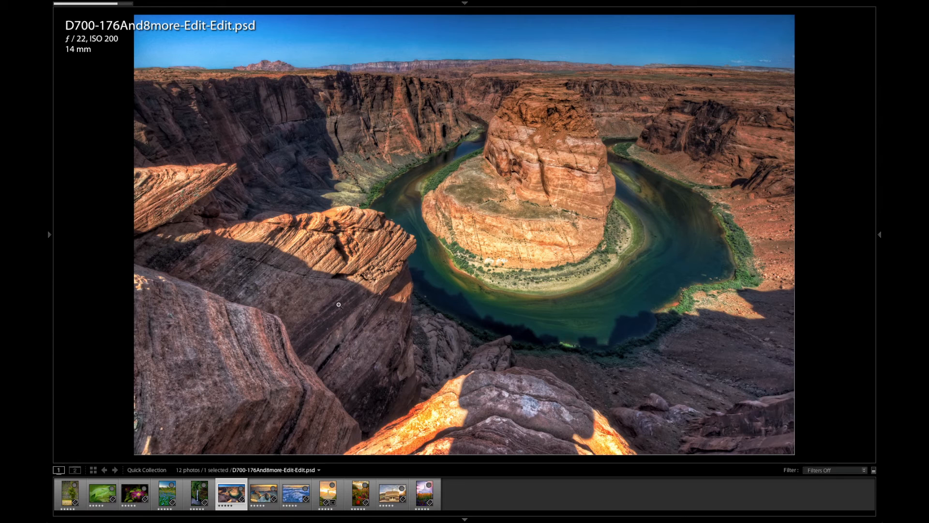
{"action": "mouse_move", "coordinate": [479, 220]}
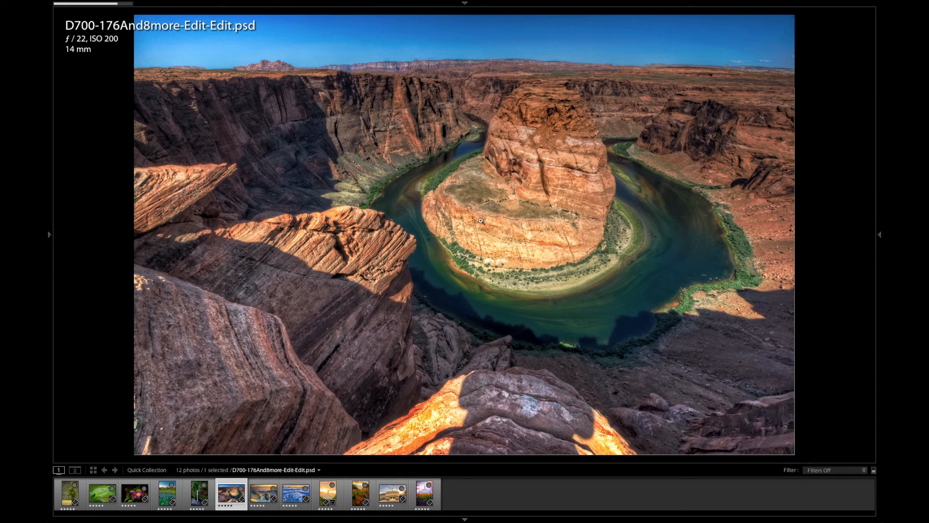
{"action": "mouse_move", "coordinate": [485, 219]}
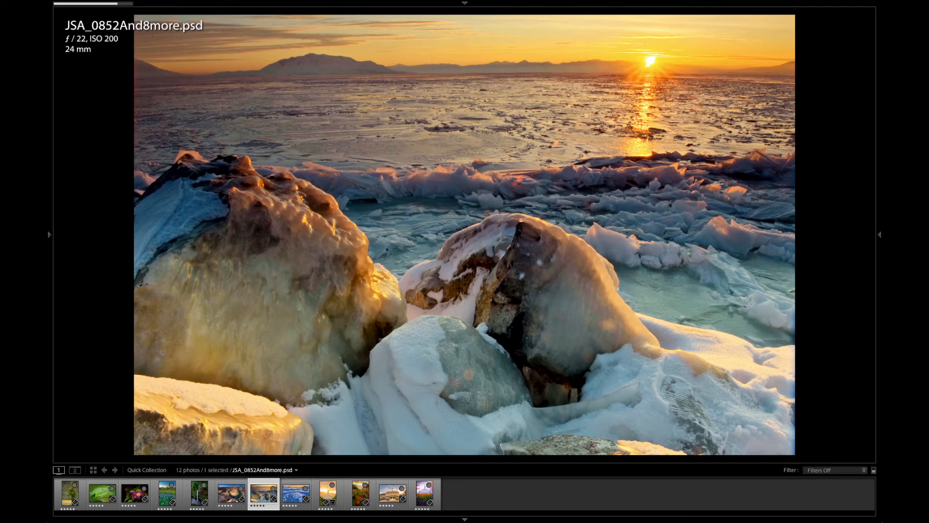
{"action": "left_click", "coordinate": [295, 497]}
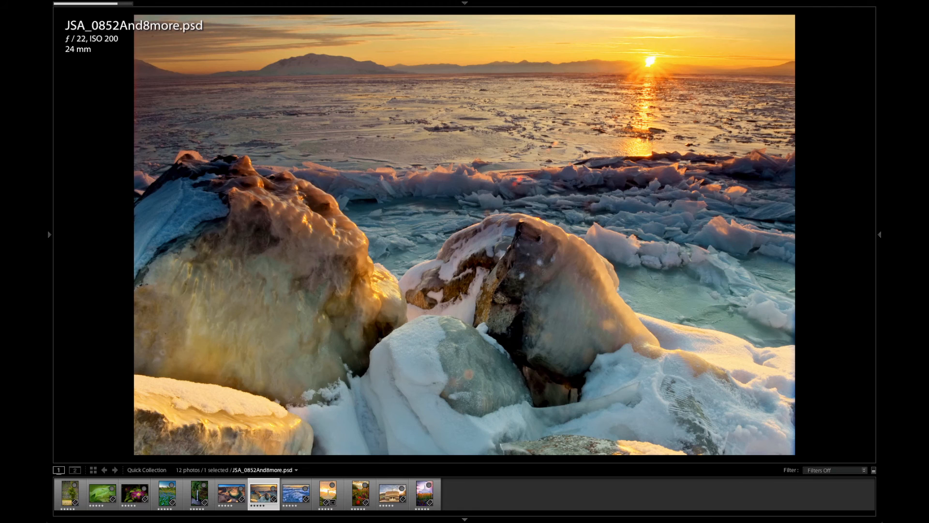
{"action": "left_click", "coordinate": [296, 498]}
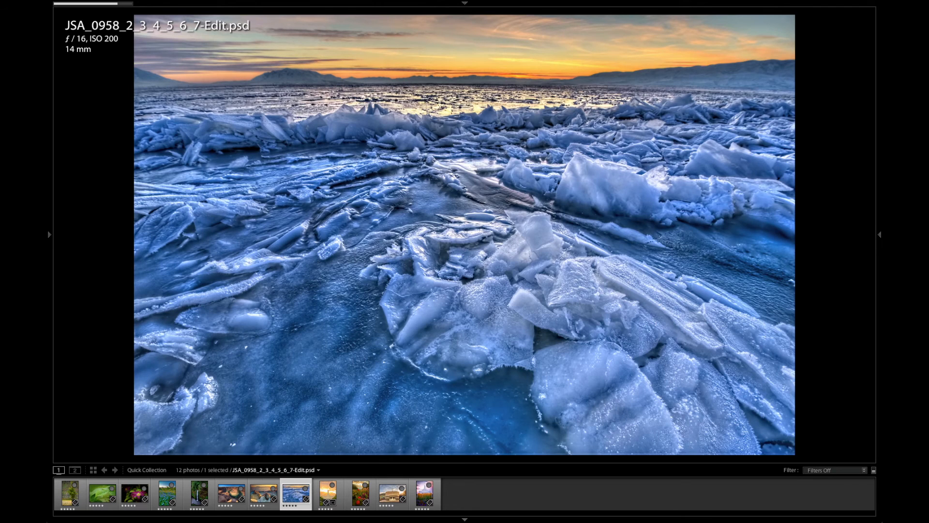
Step: Step through the temple sunburst, flower garden and fountain photos to DSC_5912_HDR-Edit-Edit.psd
{"action": "left_click", "coordinate": [331, 500]}
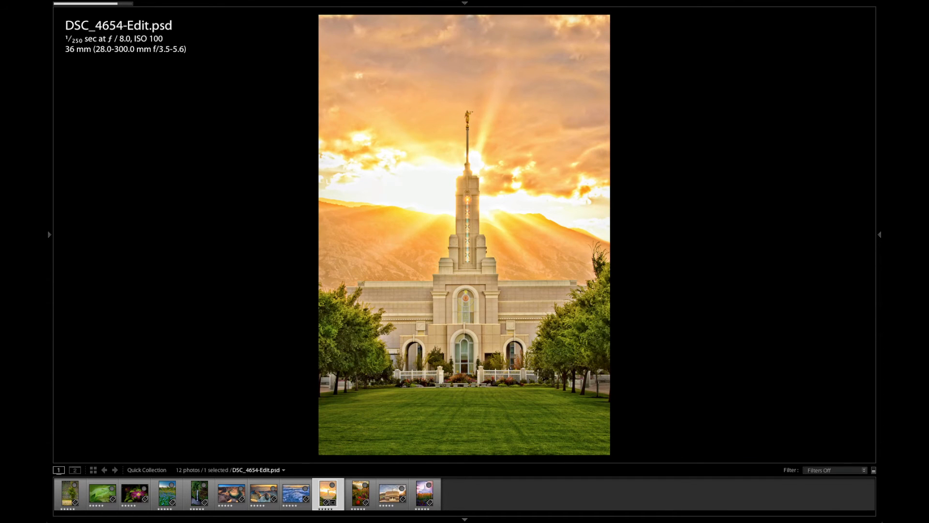
{"action": "mouse_move", "coordinate": [436, 312]}
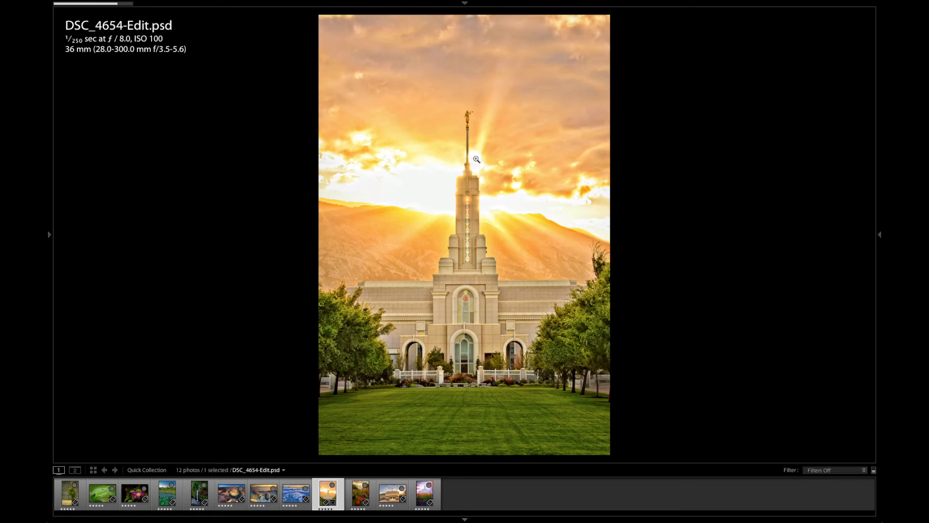
{"action": "mouse_move", "coordinate": [659, 117]}
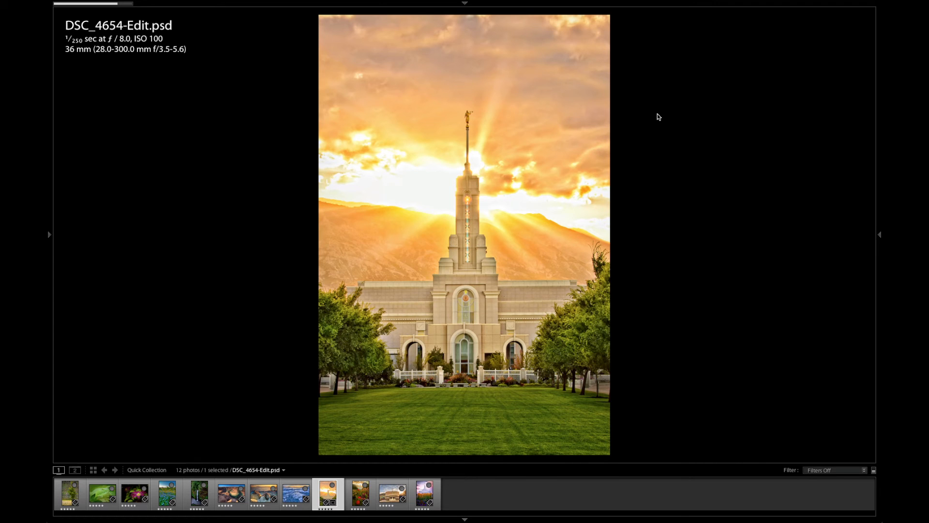
{"action": "left_click", "coordinate": [360, 497]}
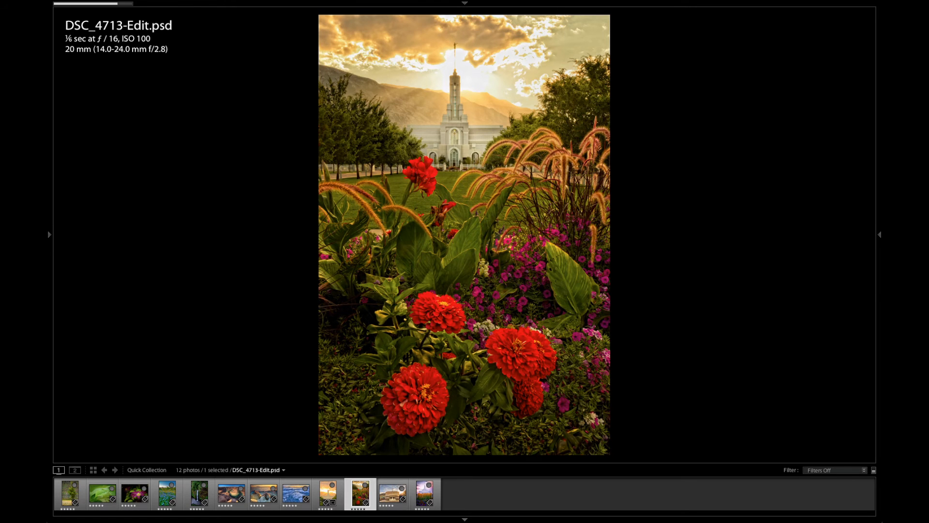
{"action": "left_click", "coordinate": [392, 499]}
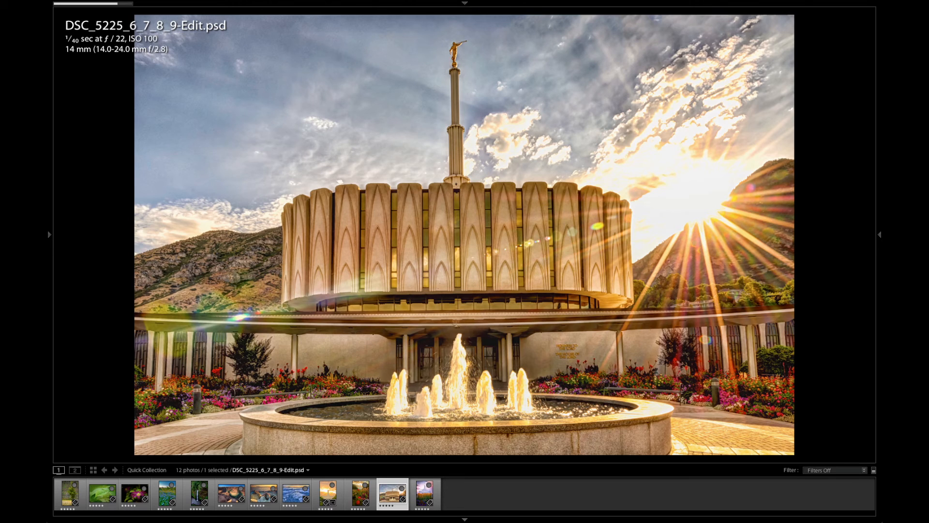
{"action": "left_click", "coordinate": [427, 498]}
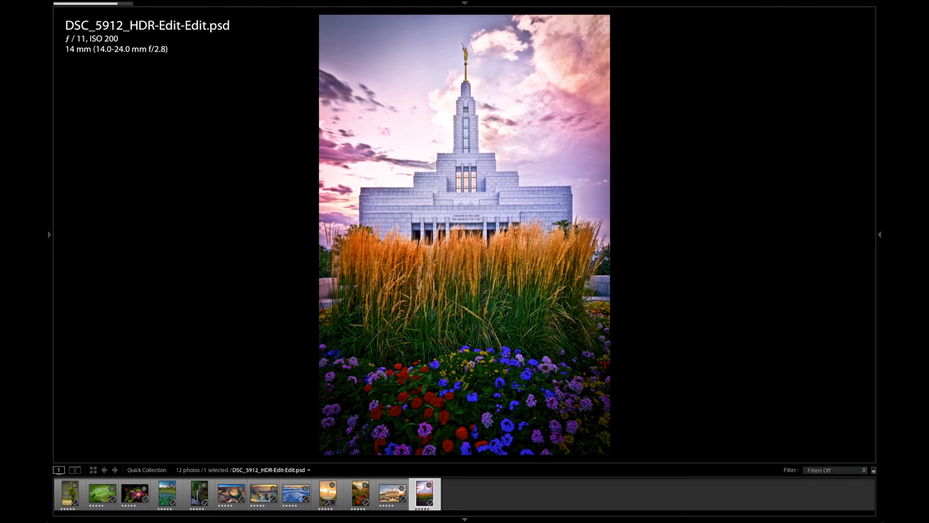